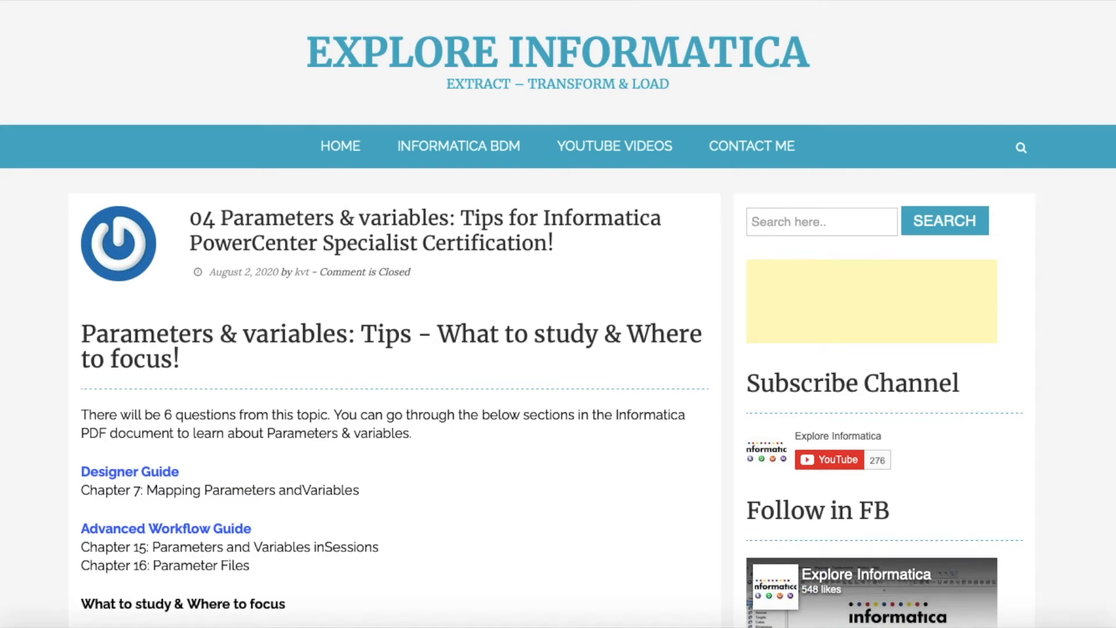
Scroll the Designer Guide contents and highlight the Chapter 16 Parameter Files reference
scroll(down, 3)
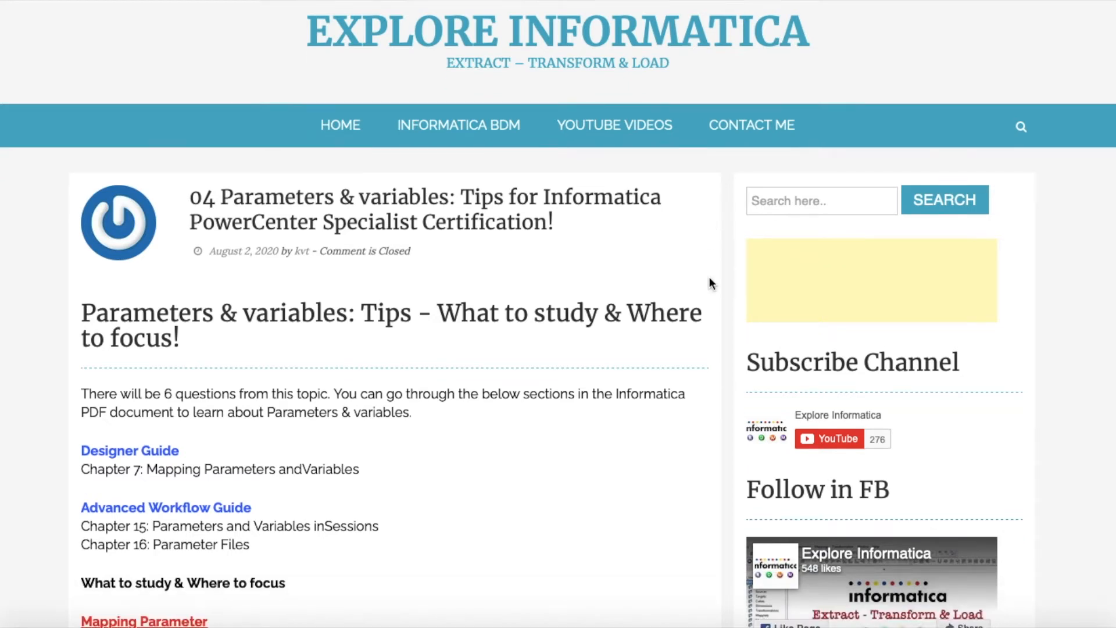
scroll(down, 3)
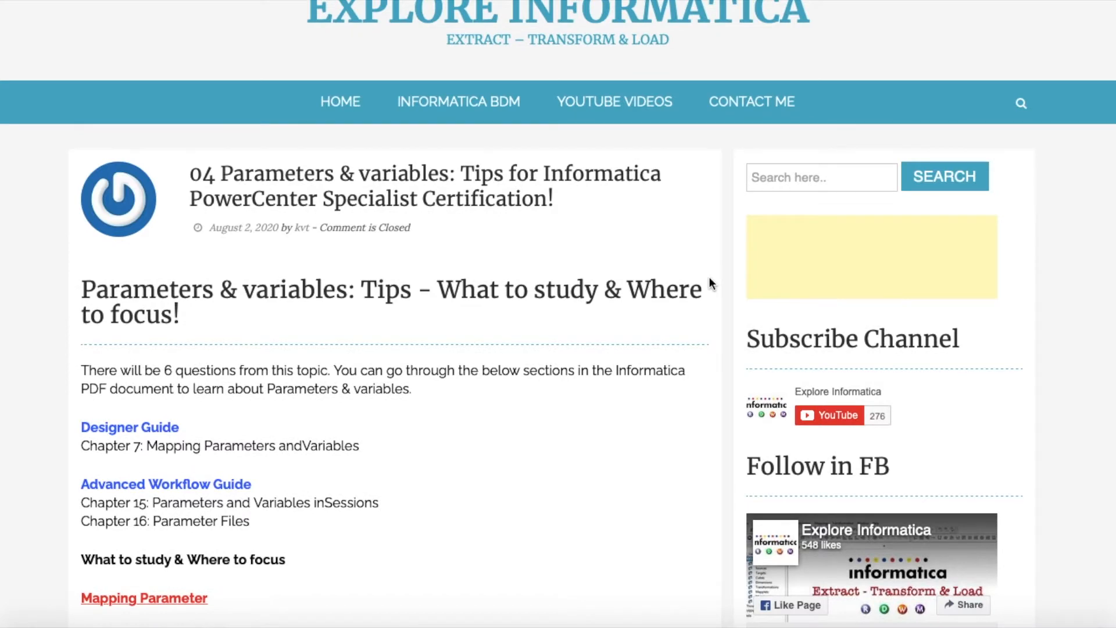
scroll(down, 3)
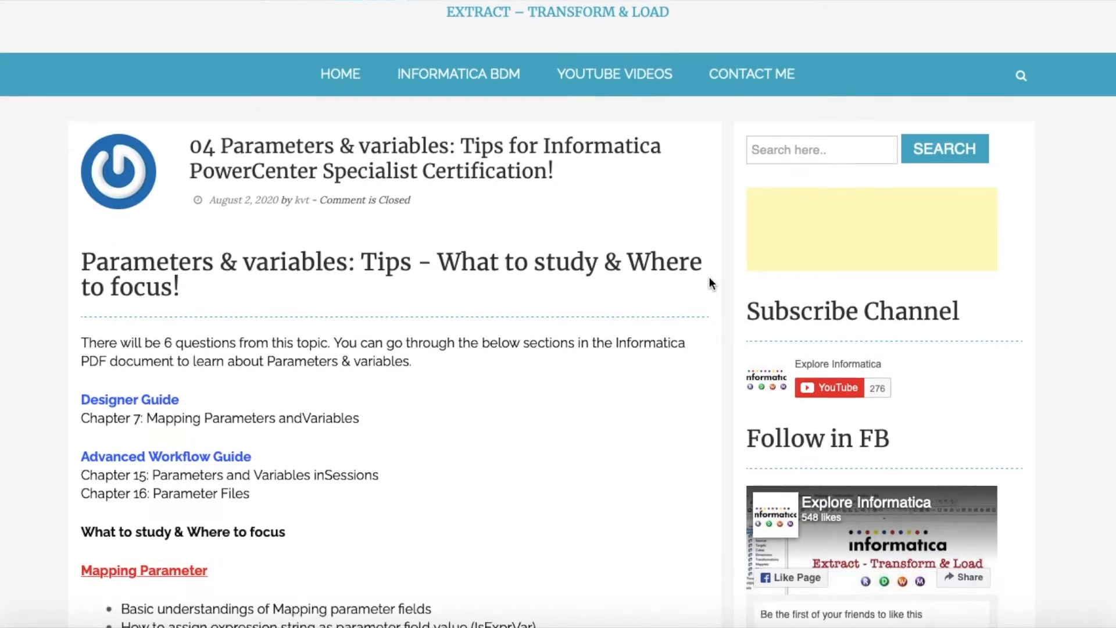
scroll(down, 3)
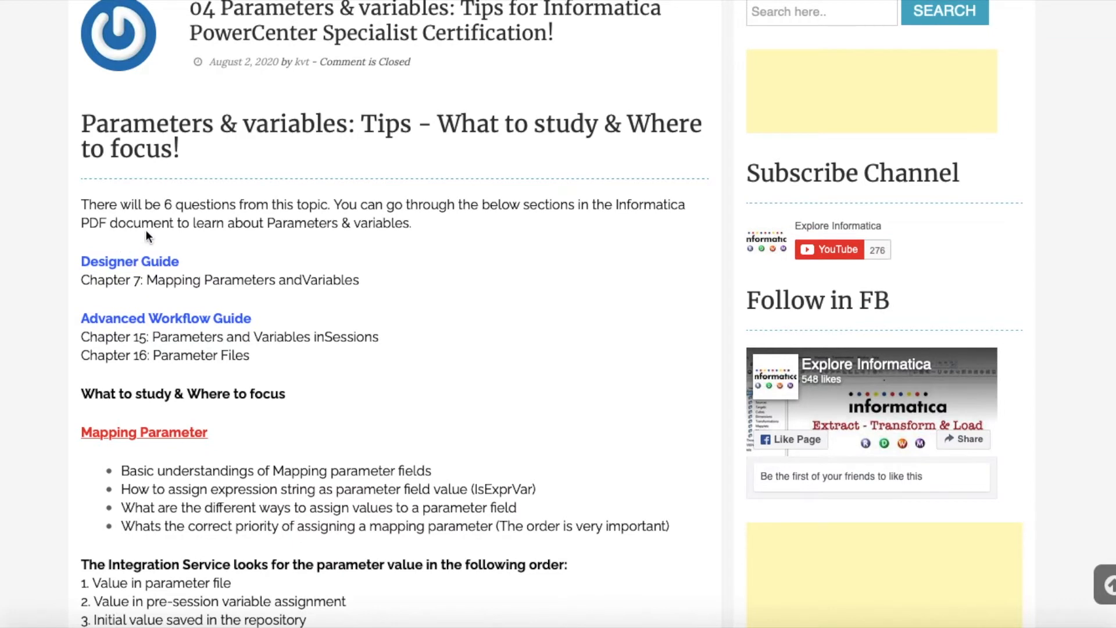
mouse_move(167, 217)
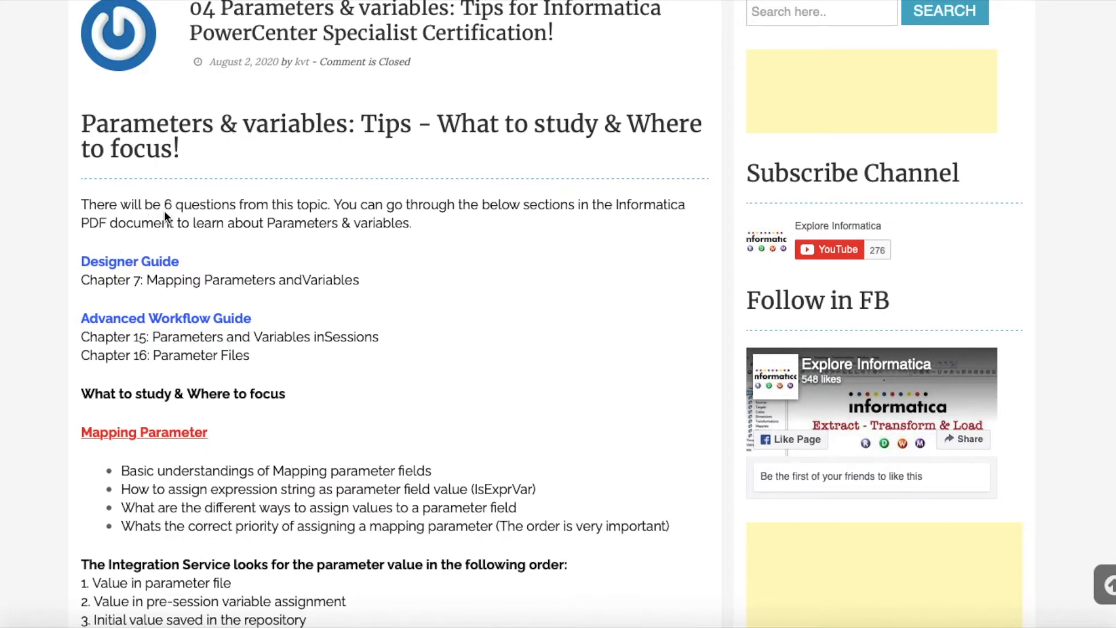
mouse_move(120, 271)
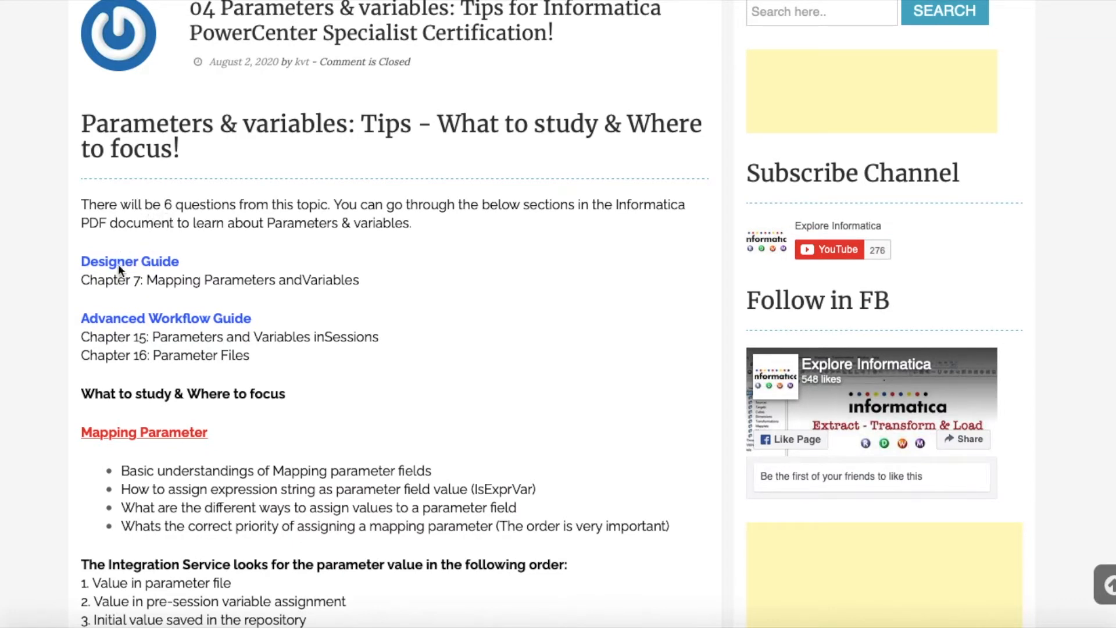
scroll(down, 3)
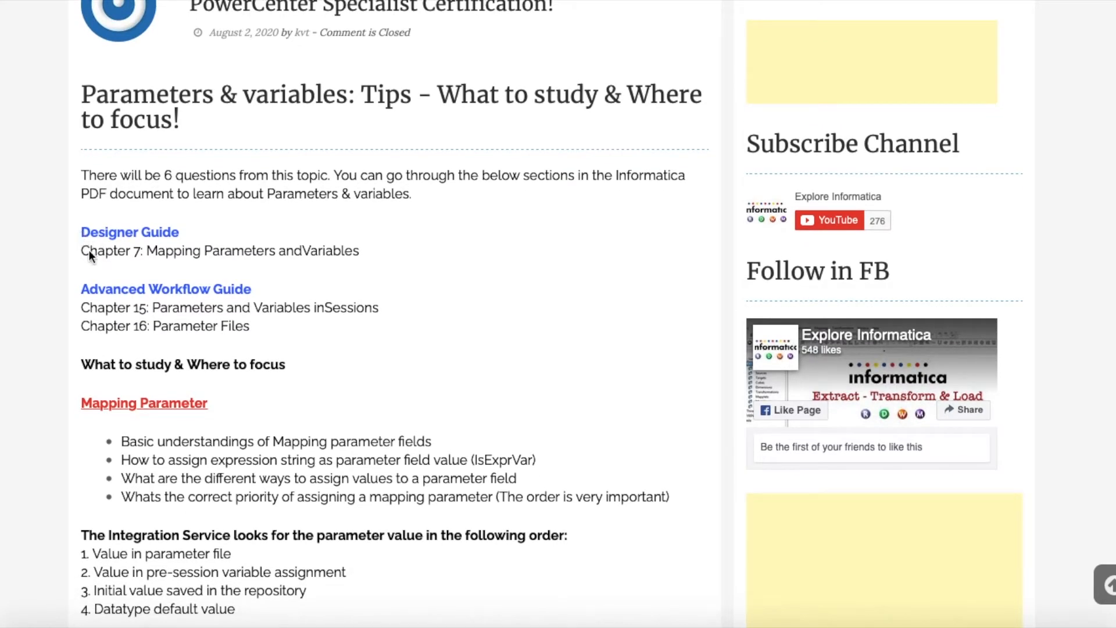
double_click(238, 251)
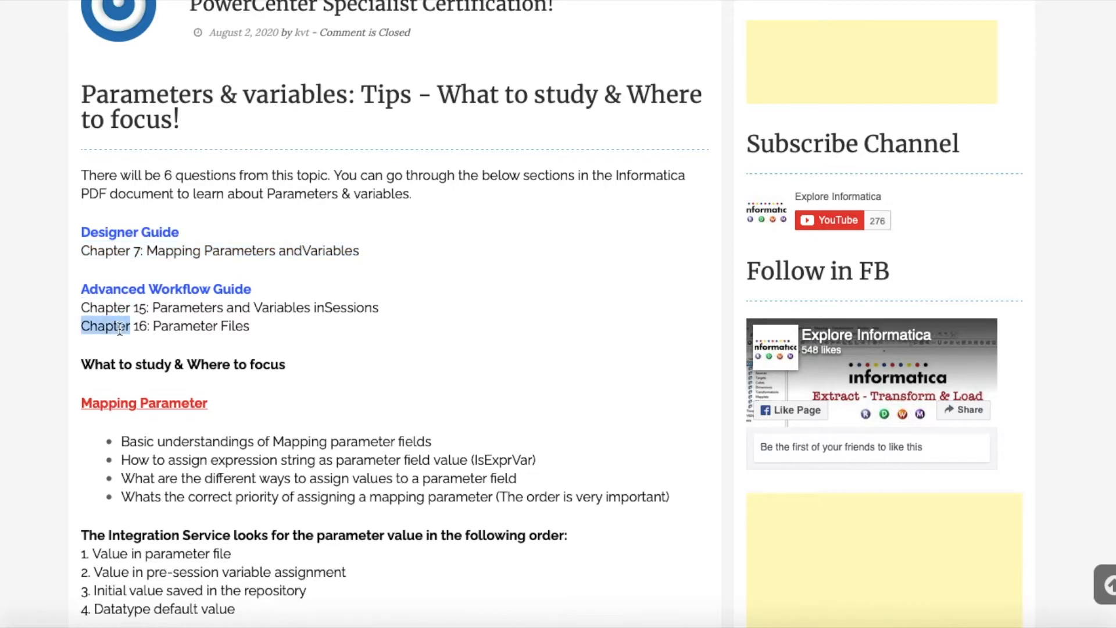
Open the Mapping Parameters and Variables chapter from the table of contents
scroll(down, 3)
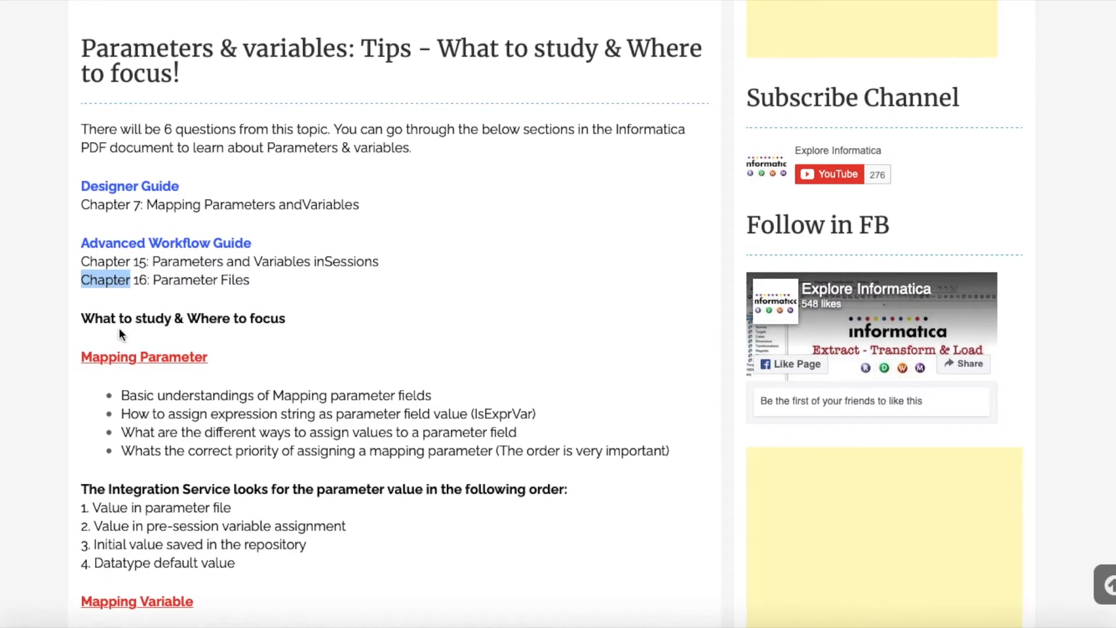
mouse_move(144, 194)
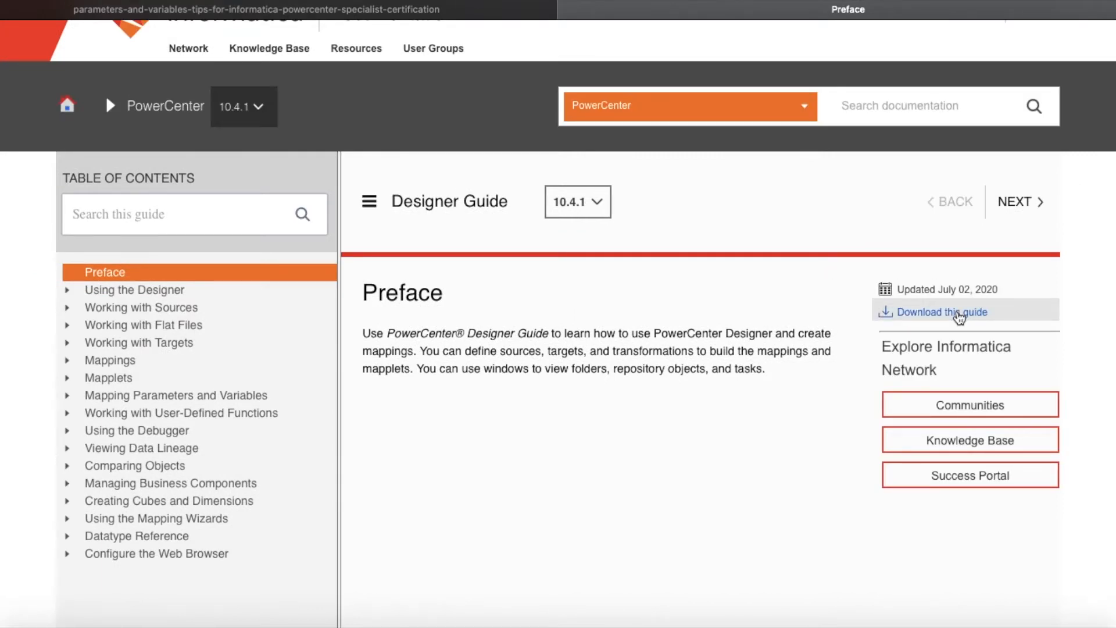
mouse_move(175, 395)
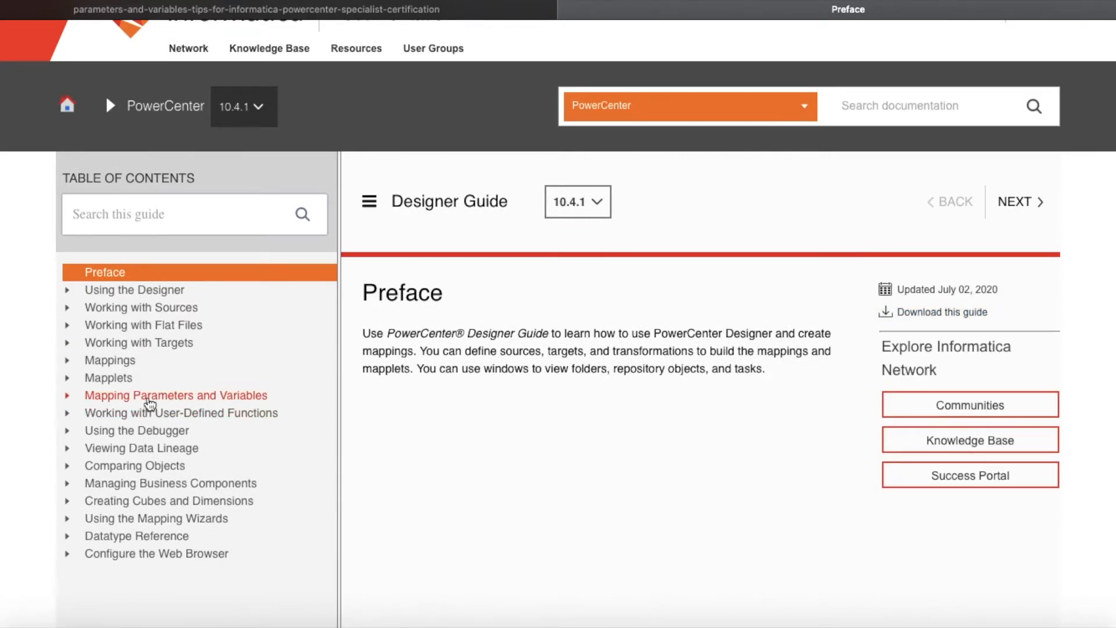
click(175, 395)
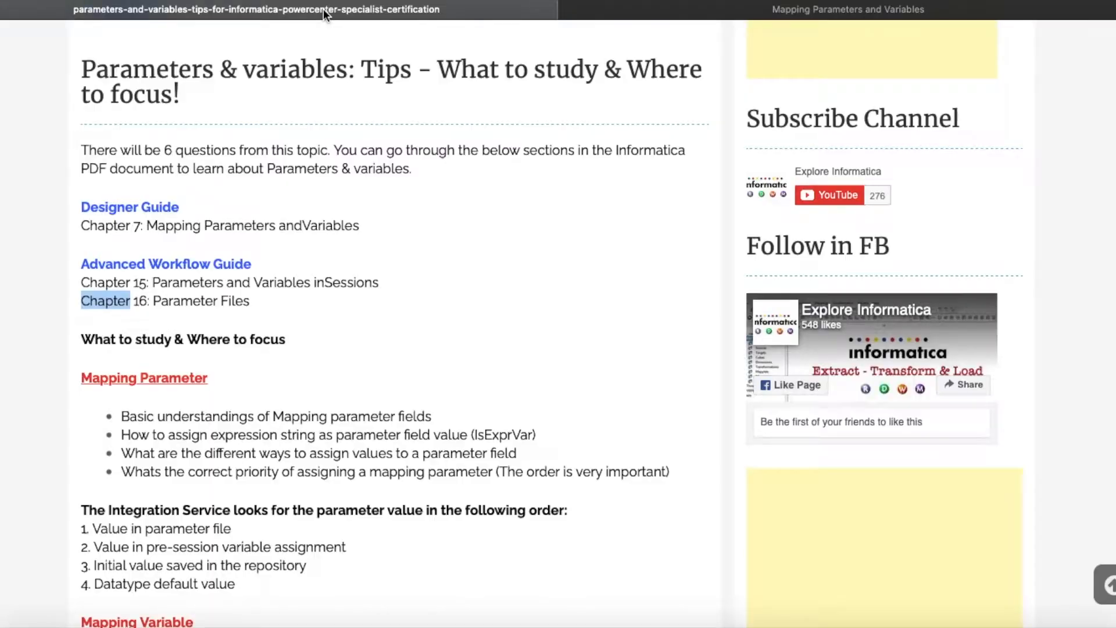
Scroll through the Mapping Parameter tips and the parameter value lookup order
scroll(down, 3)
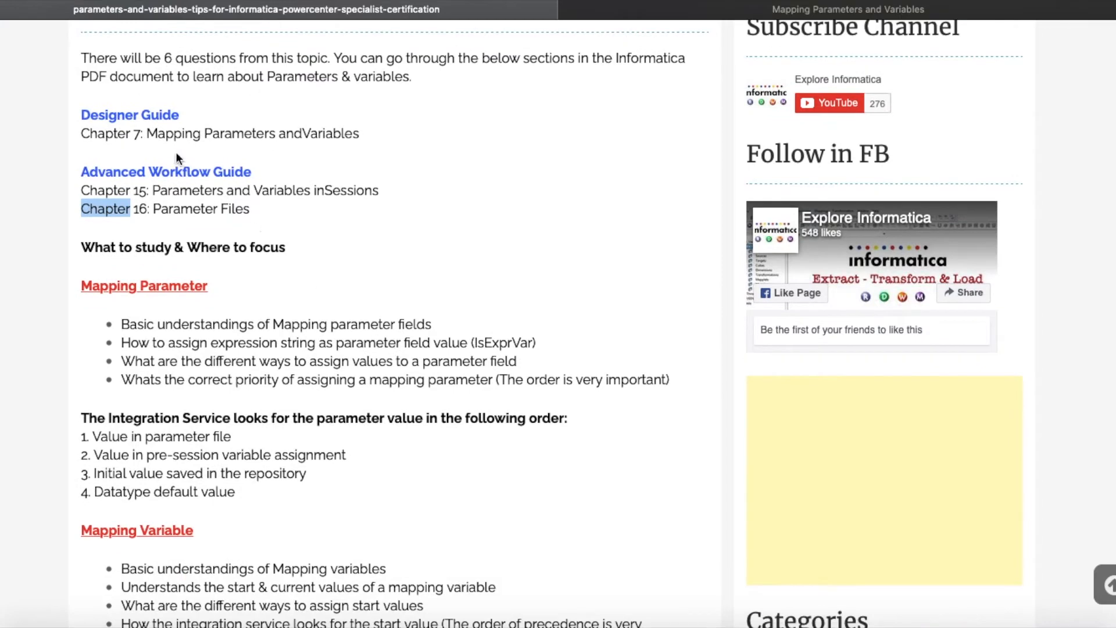
mouse_move(174, 182)
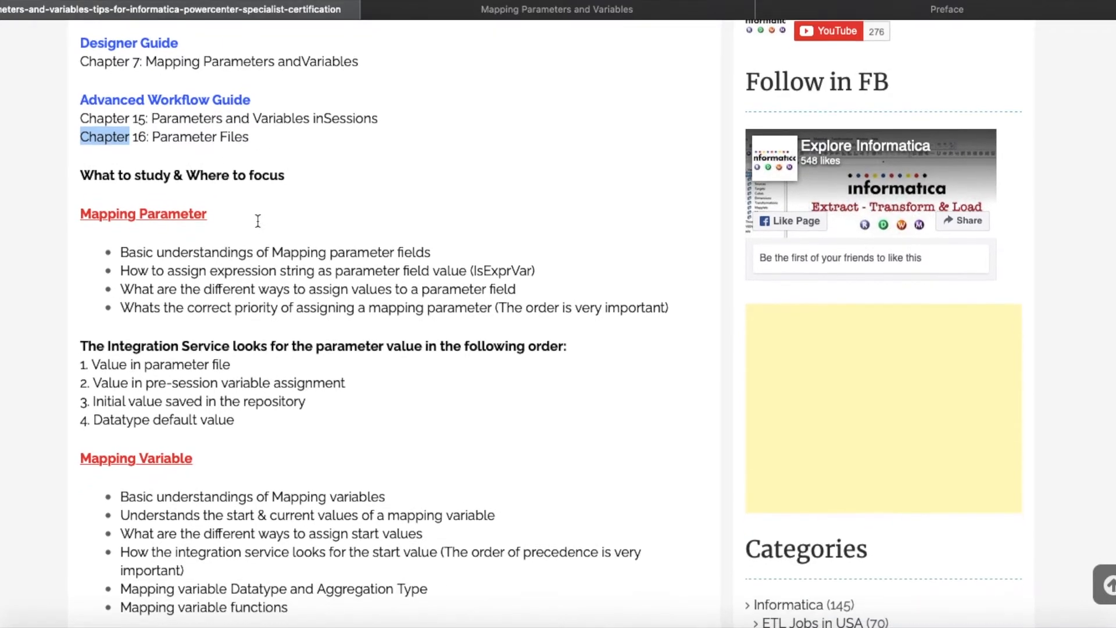
scroll(down, 3)
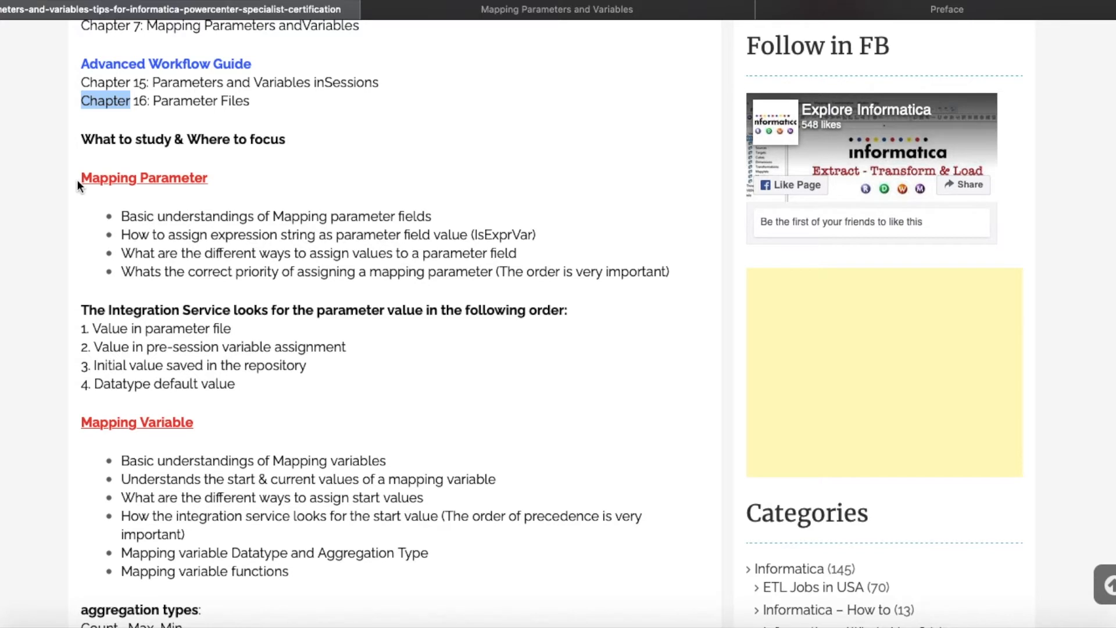
mouse_move(81, 181)
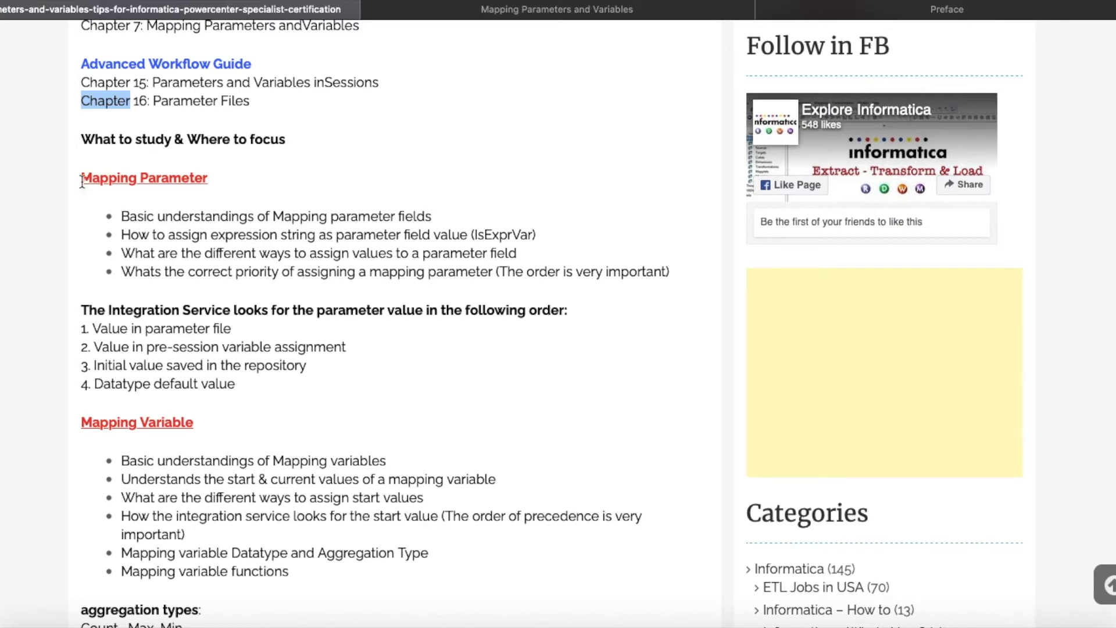
scroll(down, 3)
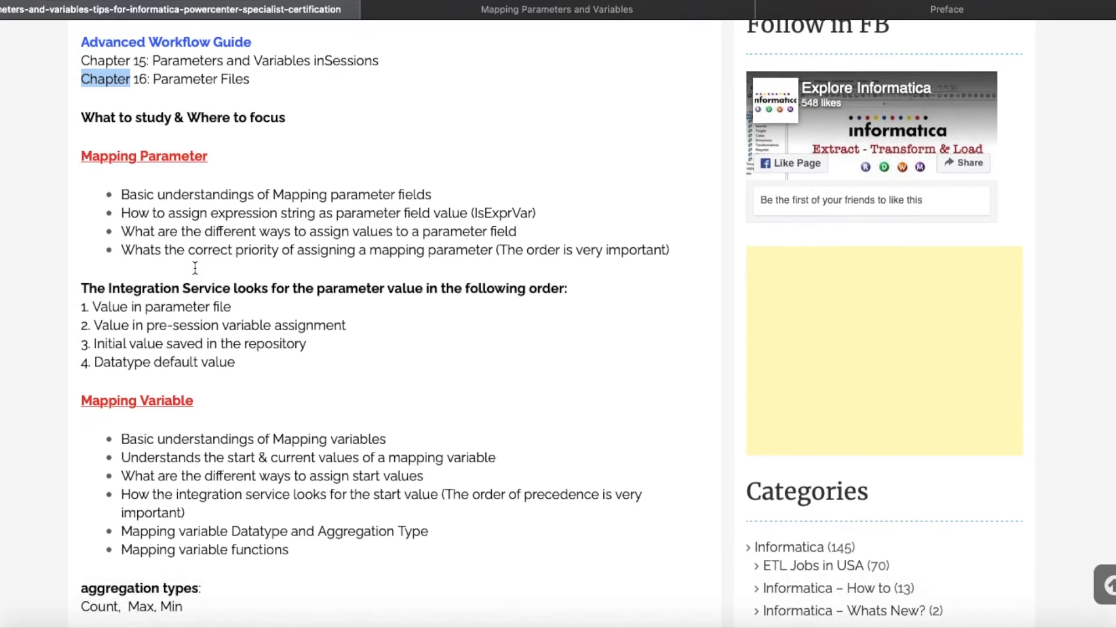
scroll(down, 3)
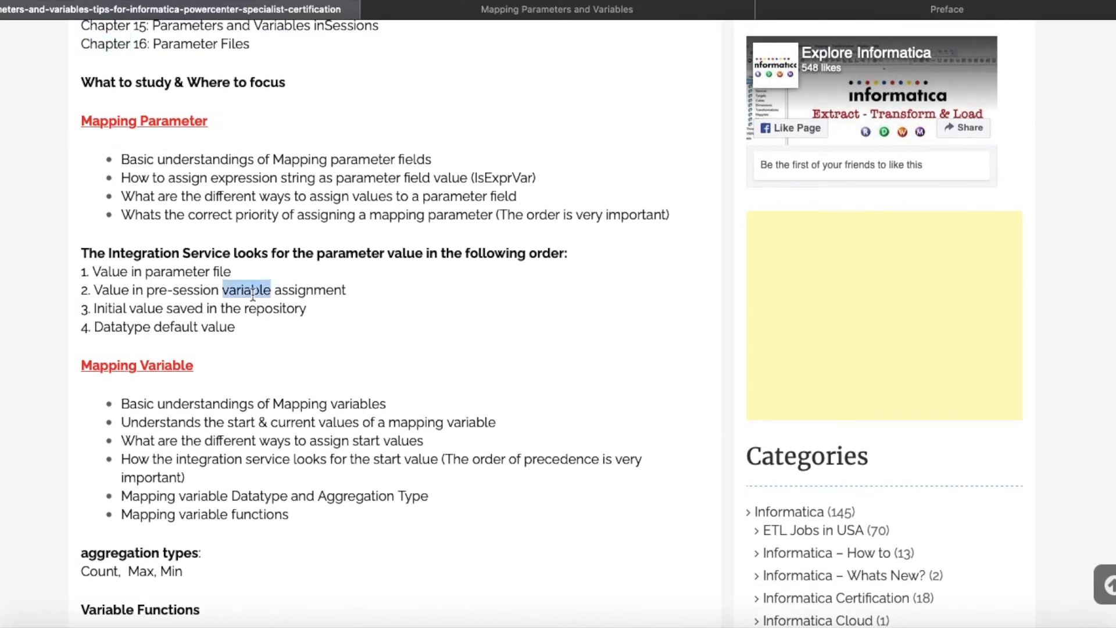
triple_click(192, 308)
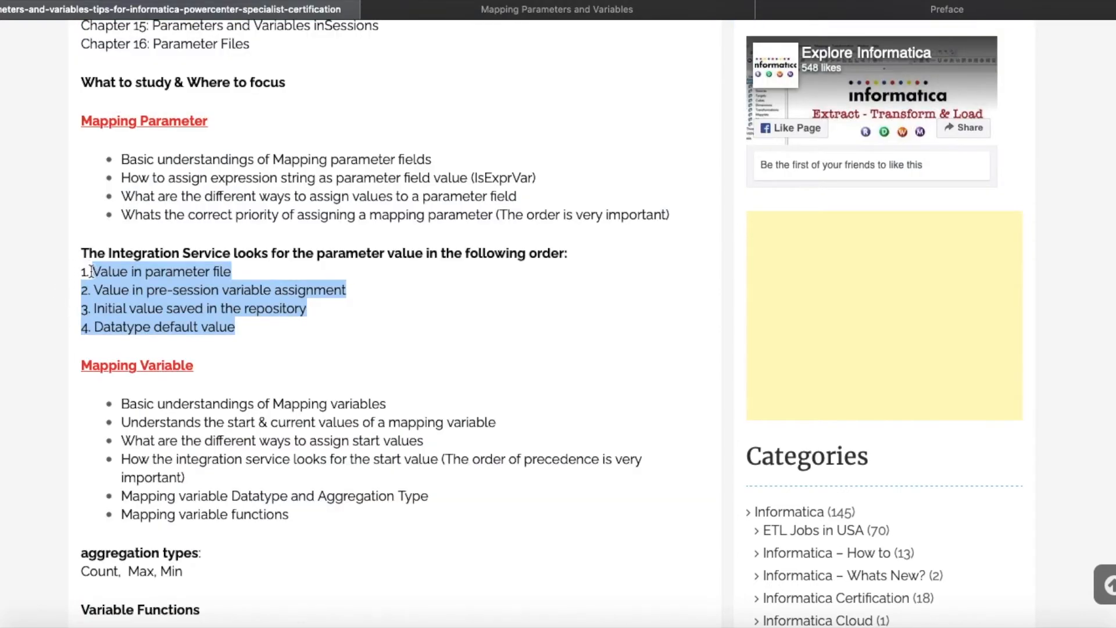
mouse_move(88, 271)
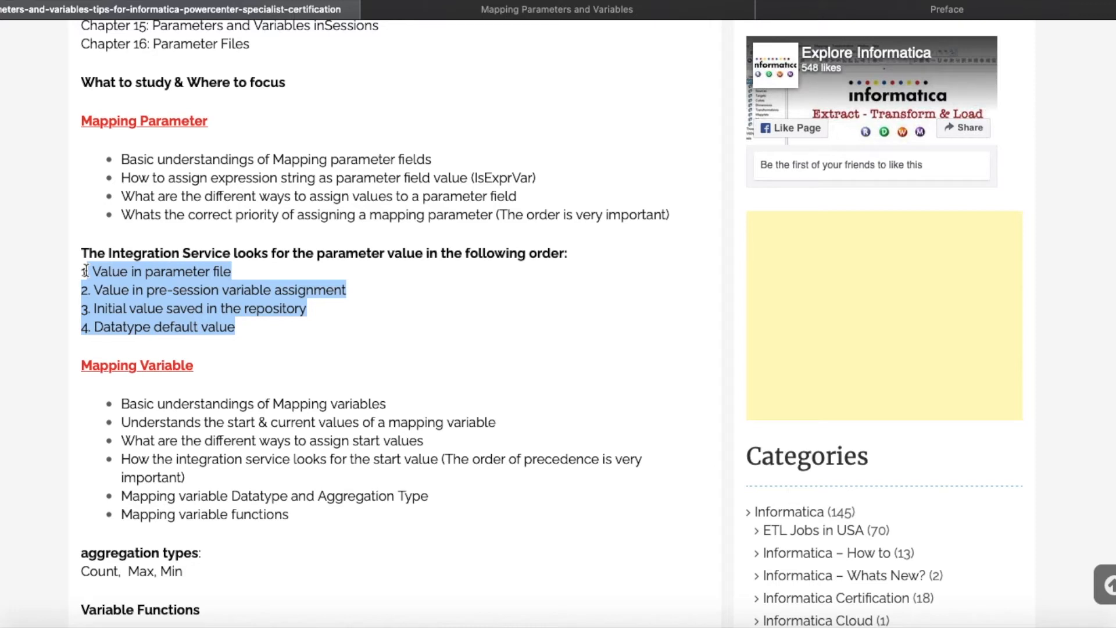
Scroll through the Mapping Variable precedence note and the Variable Functions aggregation-type table
scroll(down, 3)
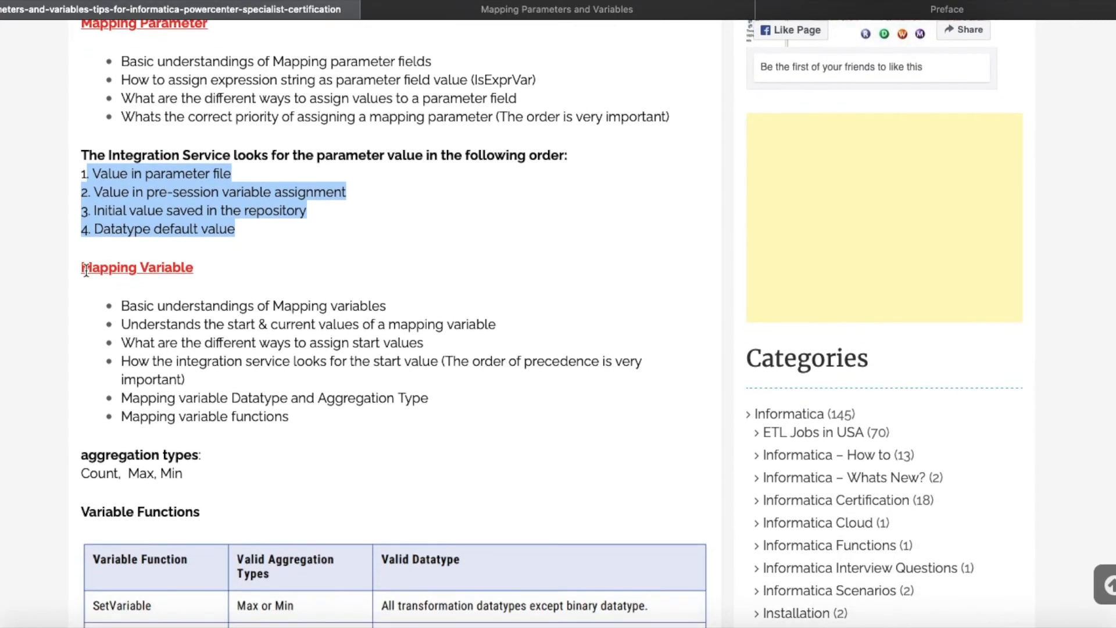
scroll(down, 3)
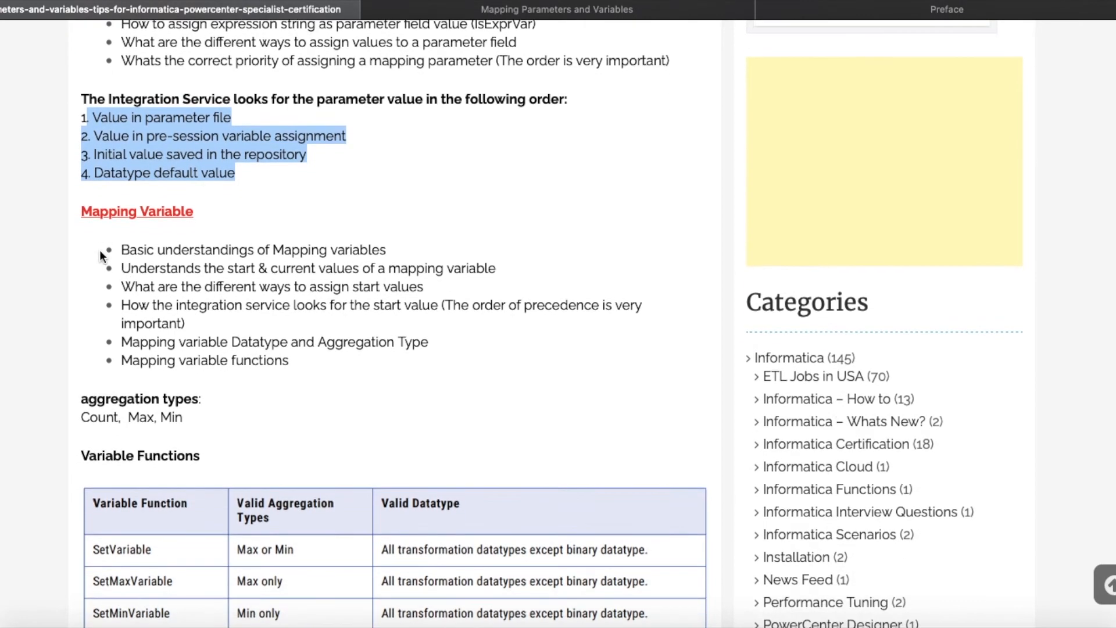
mouse_move(93, 229)
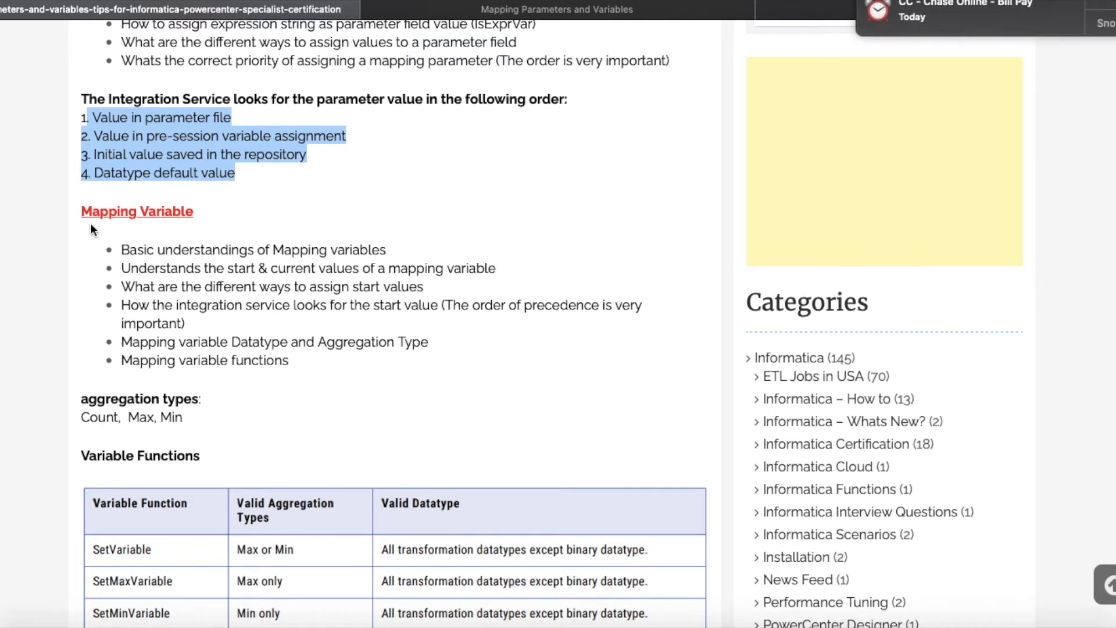
scroll(down, 3)
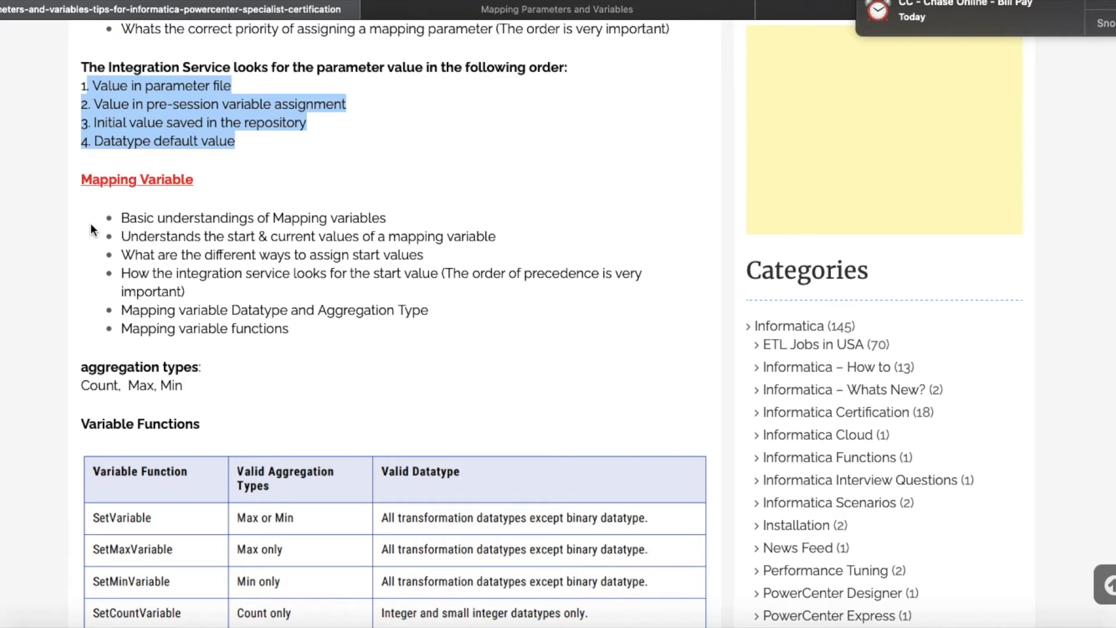
scroll(down, 3)
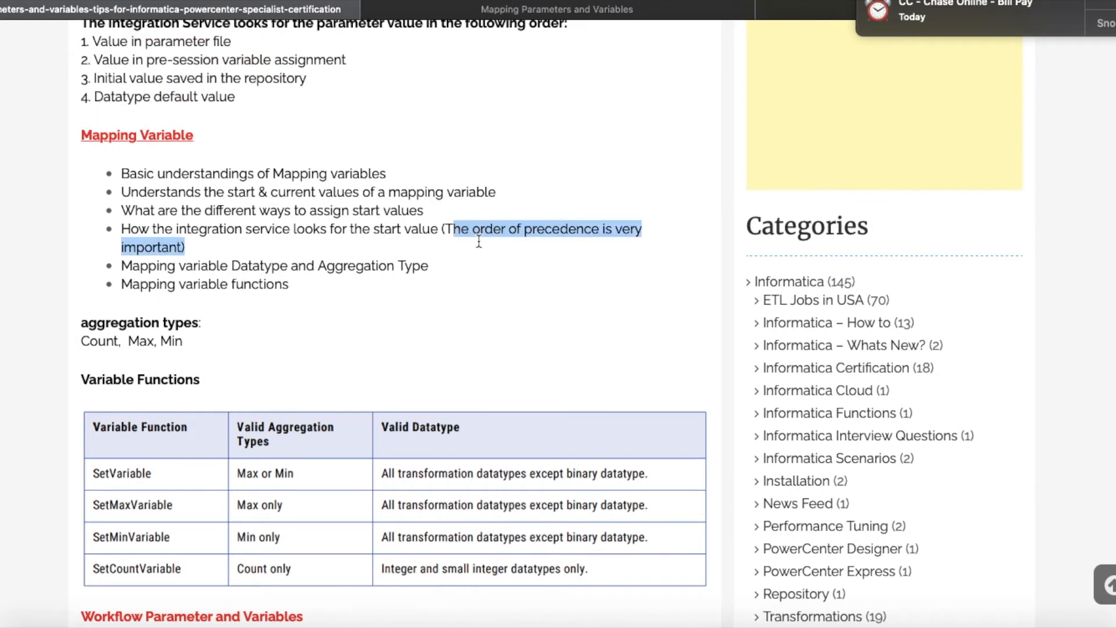
scroll(down, 3)
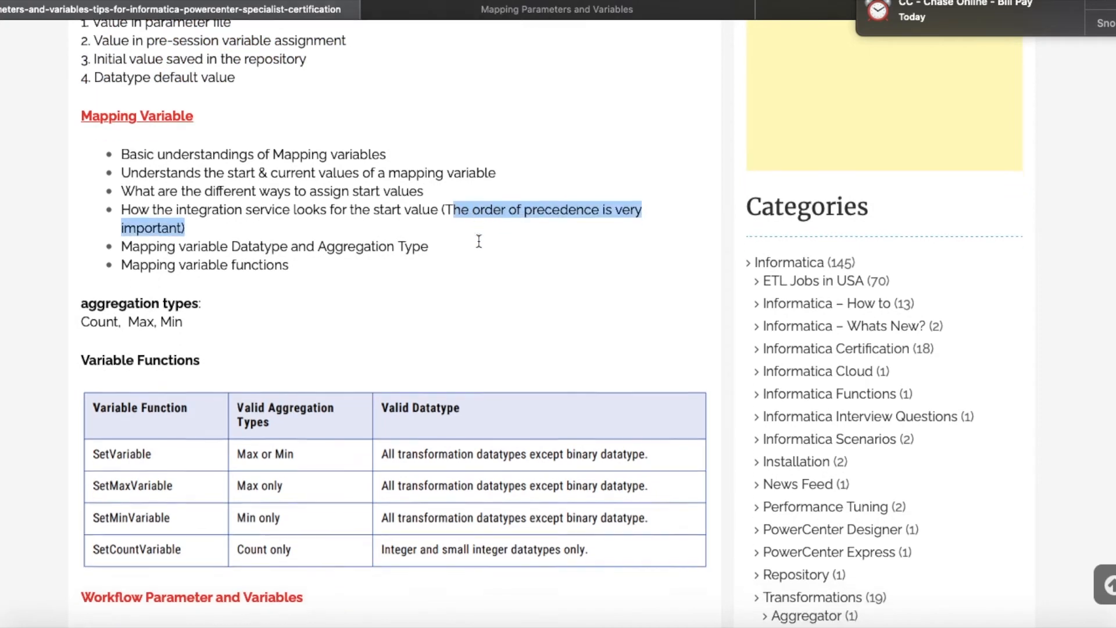
scroll(down, 3)
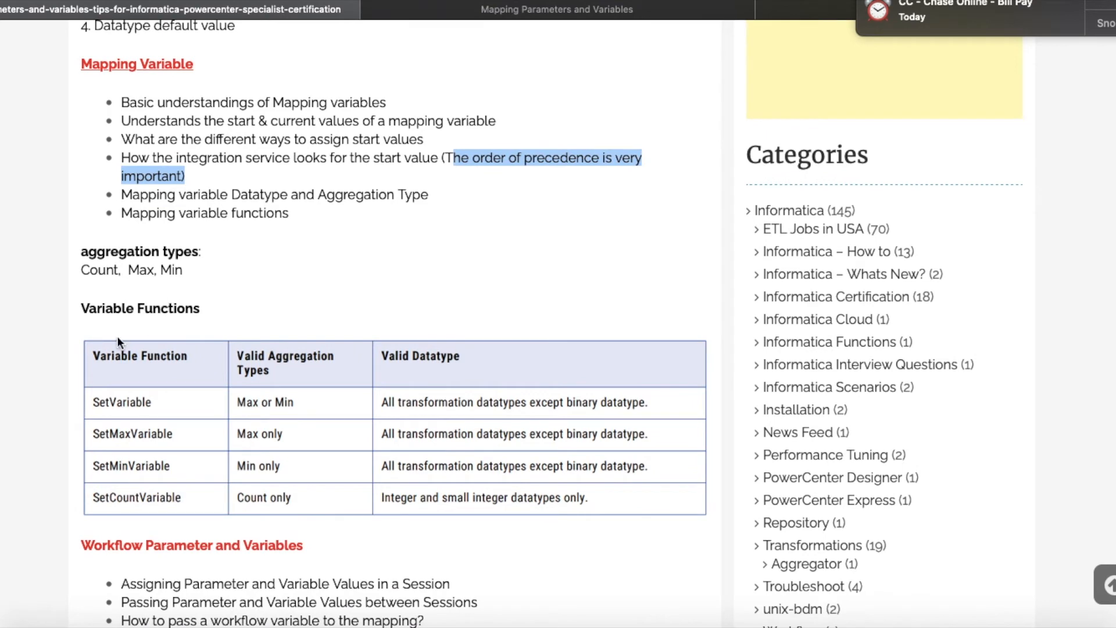
scroll(down, 3)
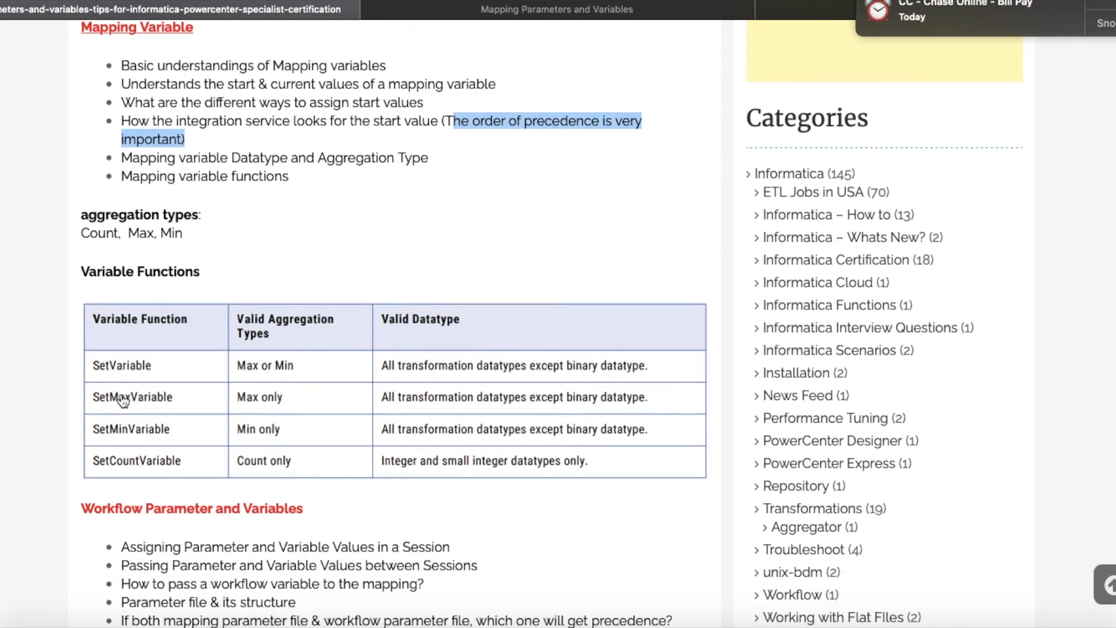
mouse_move(126, 433)
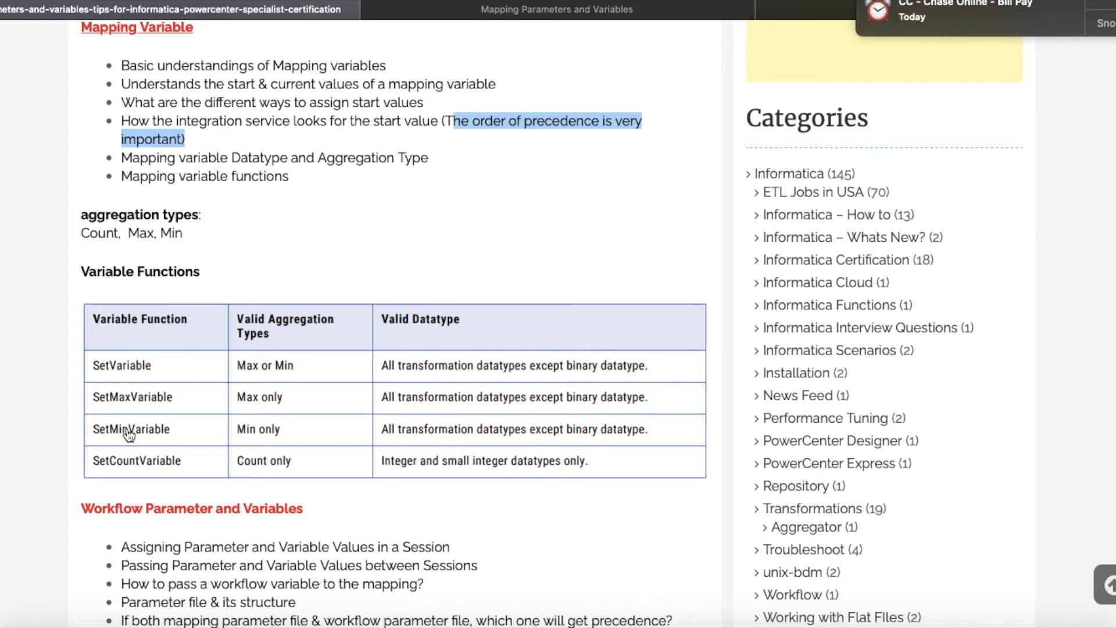
mouse_move(150, 375)
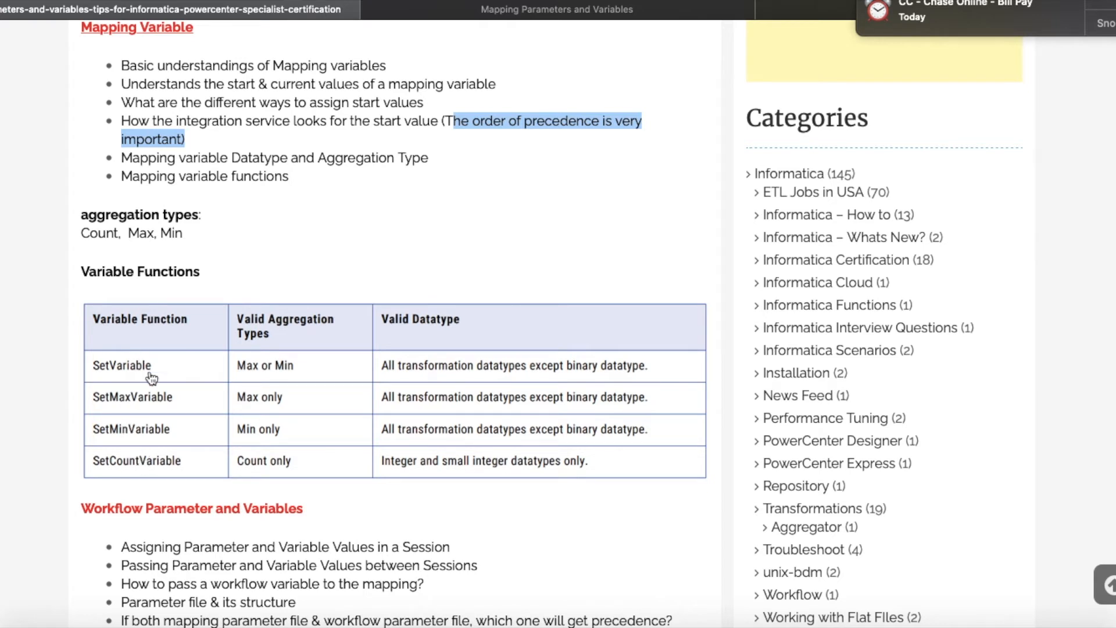
mouse_move(177, 422)
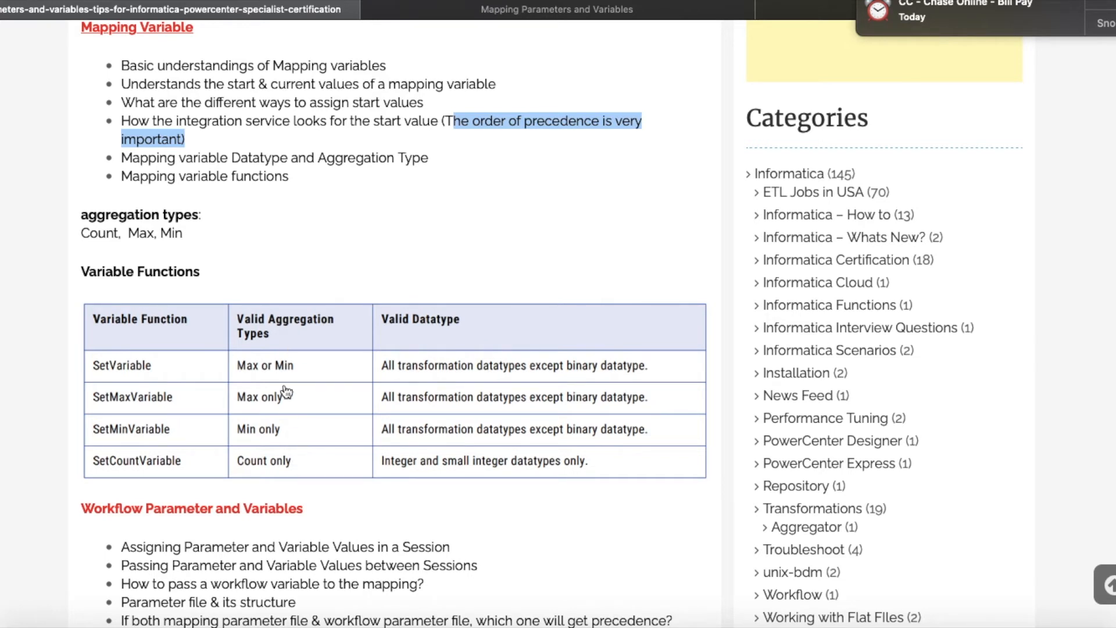
mouse_move(289, 373)
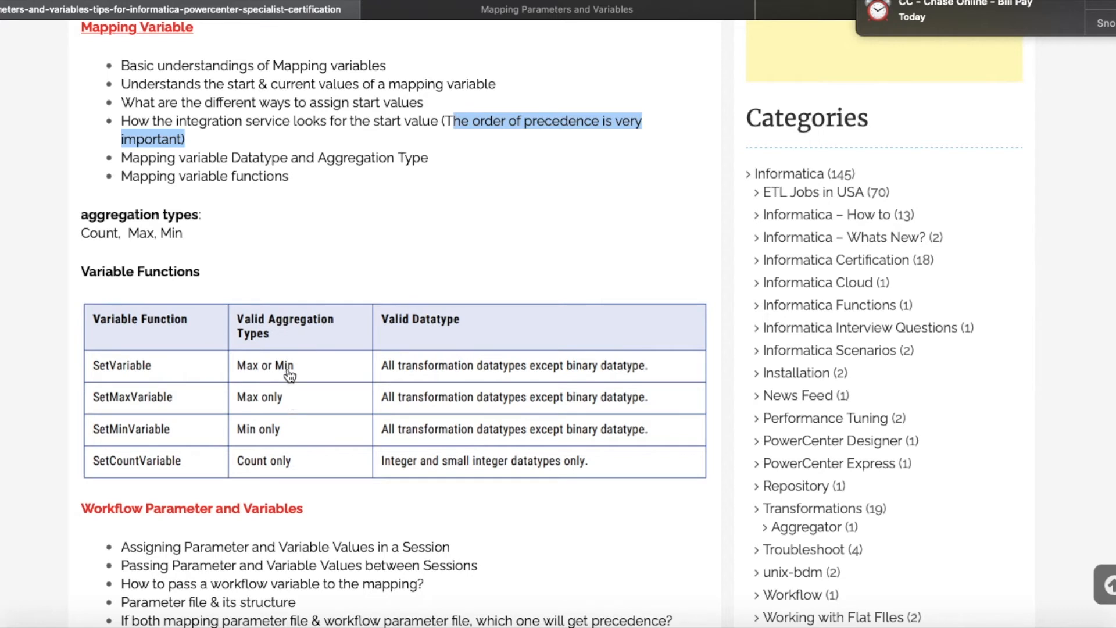
mouse_move(154, 372)
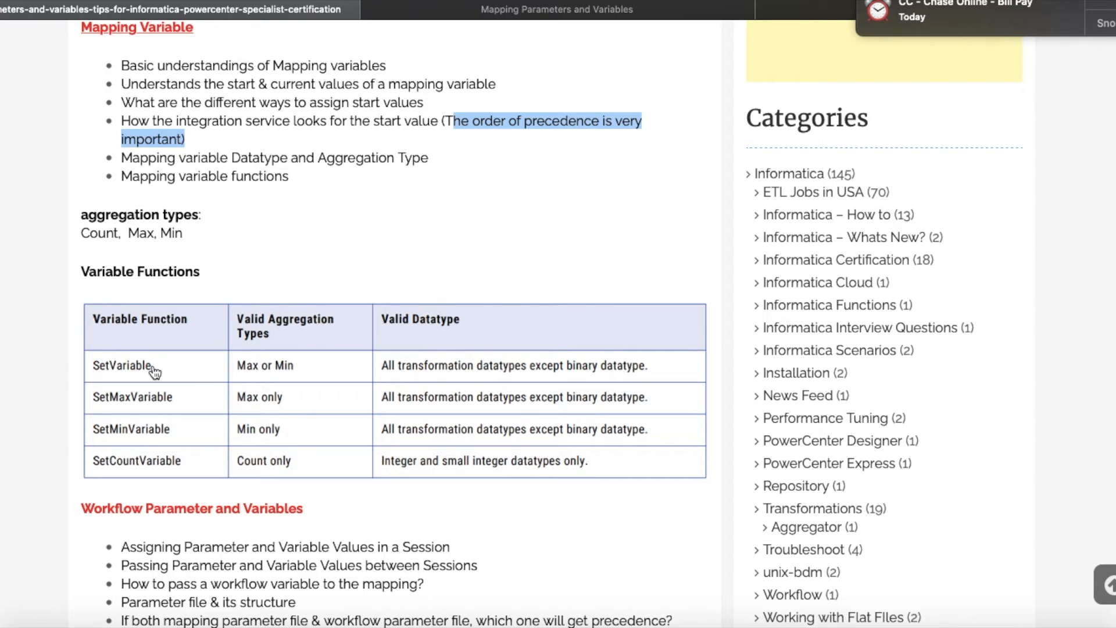
Highlight 'Parameter and Variable Values' in the workflow parameter passing topic
scroll(down, 3)
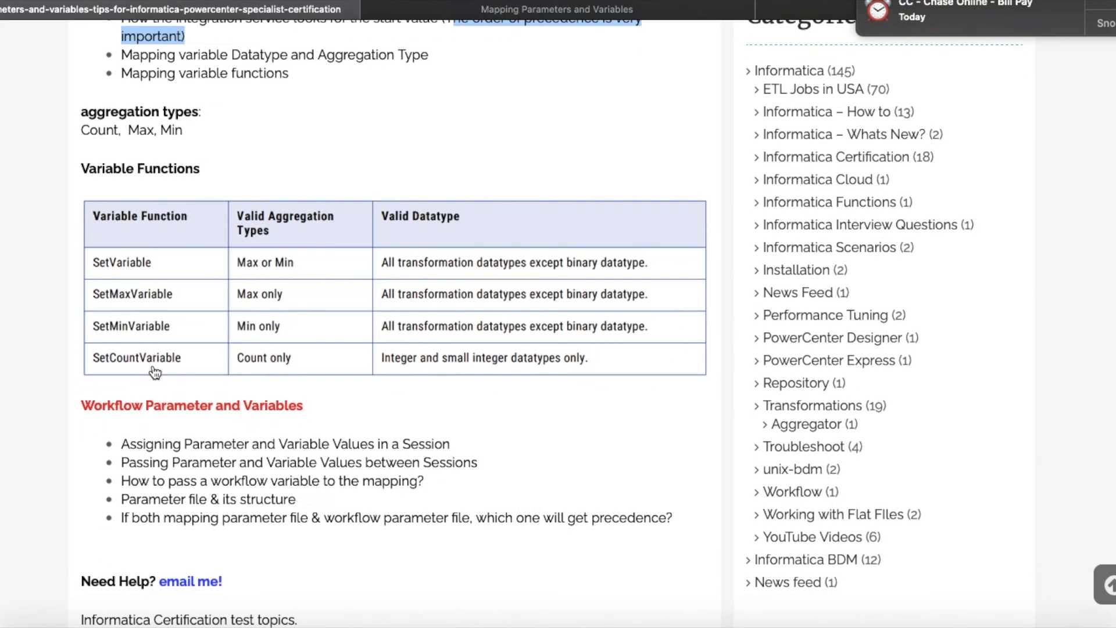
scroll(down, 3)
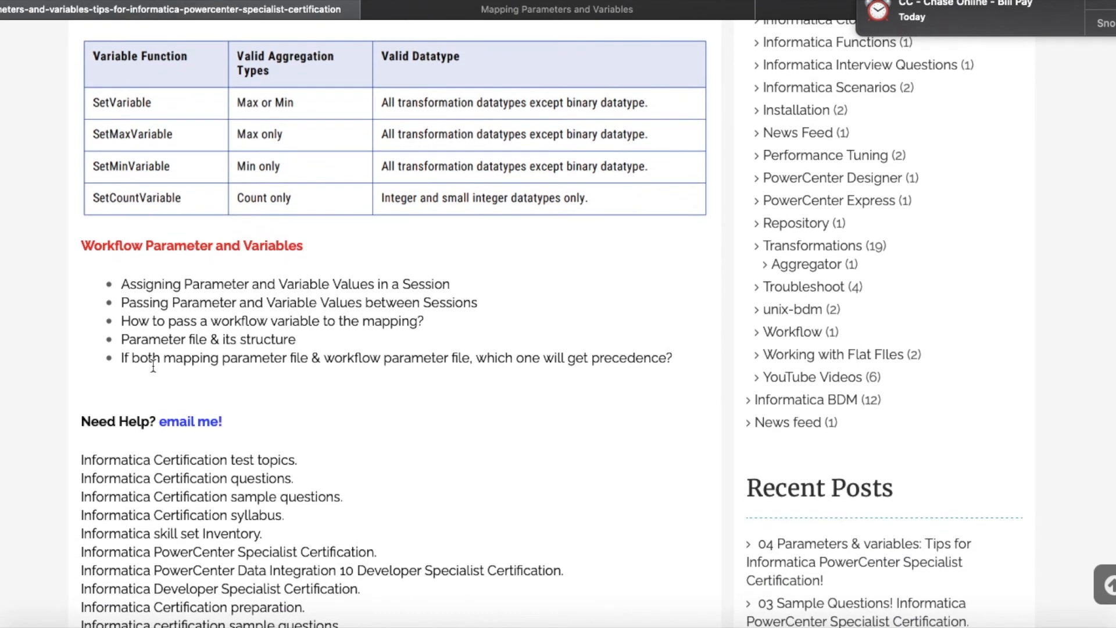
mouse_move(154, 372)
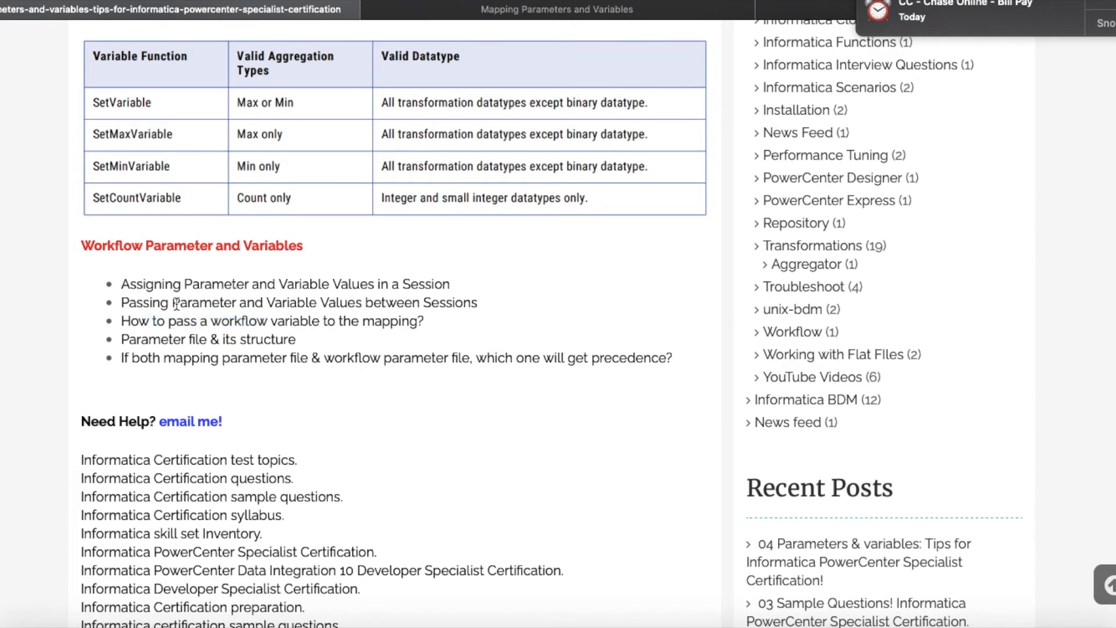
drag(172, 302, 351, 303)
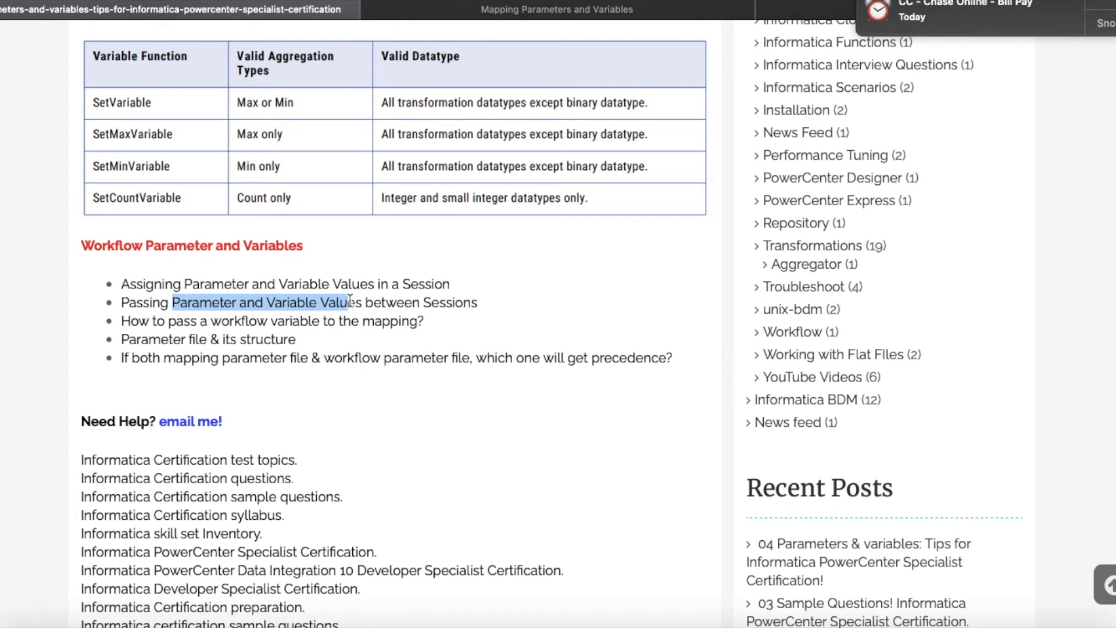
Highlight the 'Parameter file & its structure' topic and scroll back toward the post's opening
scroll(down, 3)
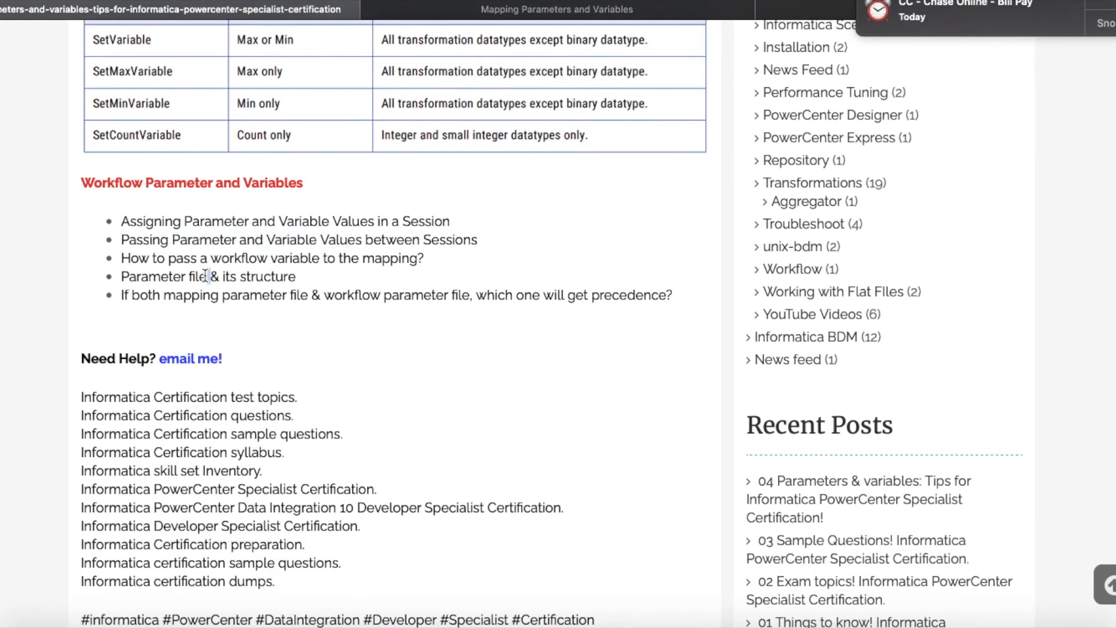
double_click(208, 277)
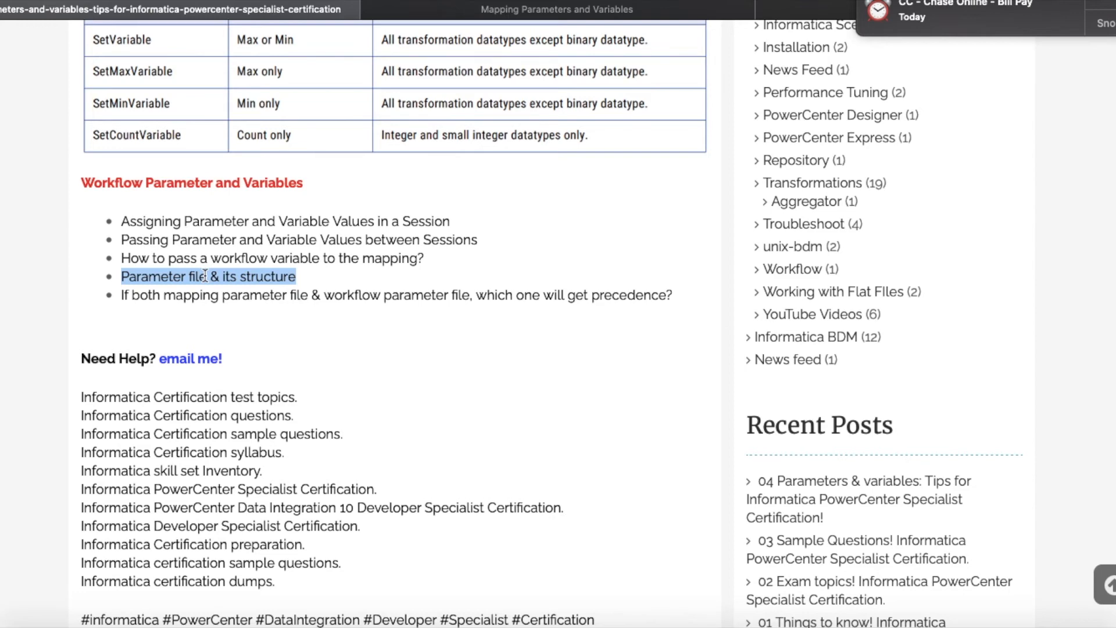
scroll(down, 3)
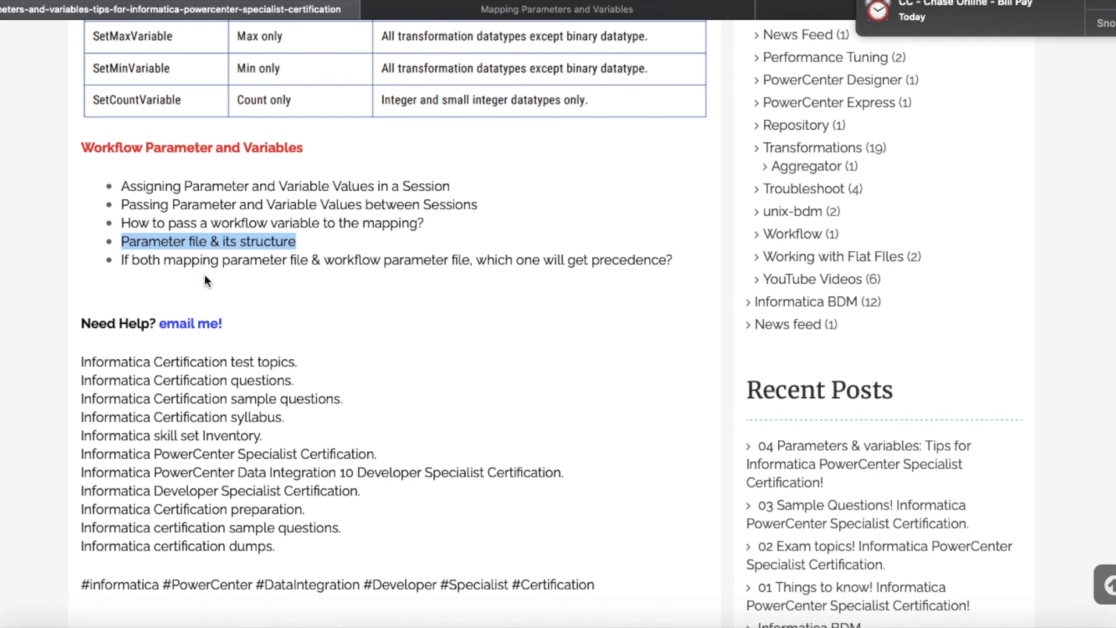
mouse_move(256, 276)
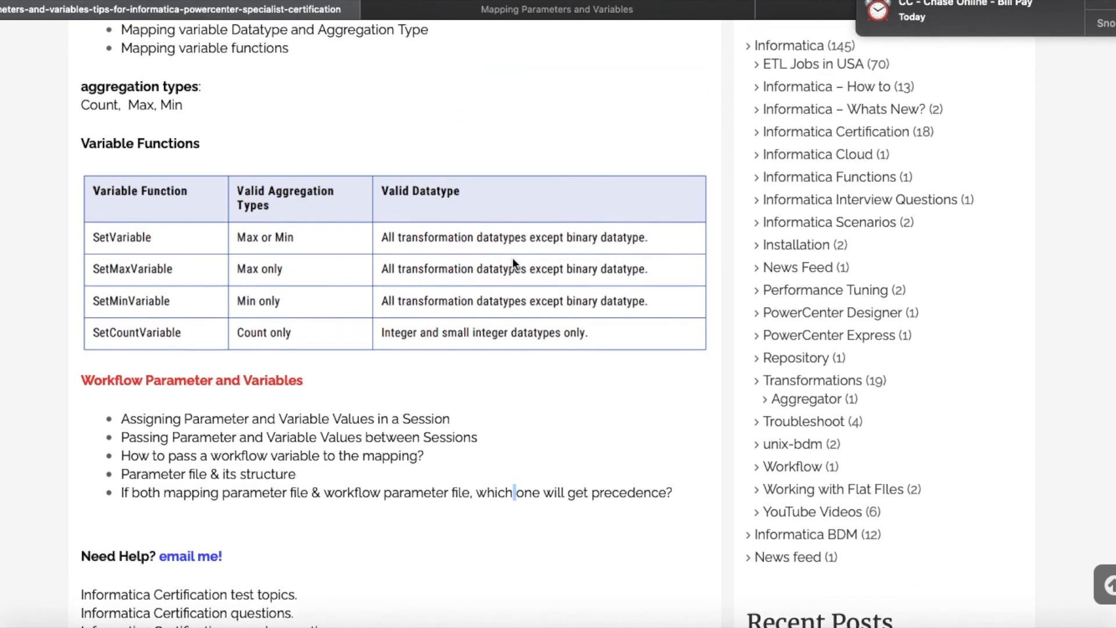
scroll(down, 3)
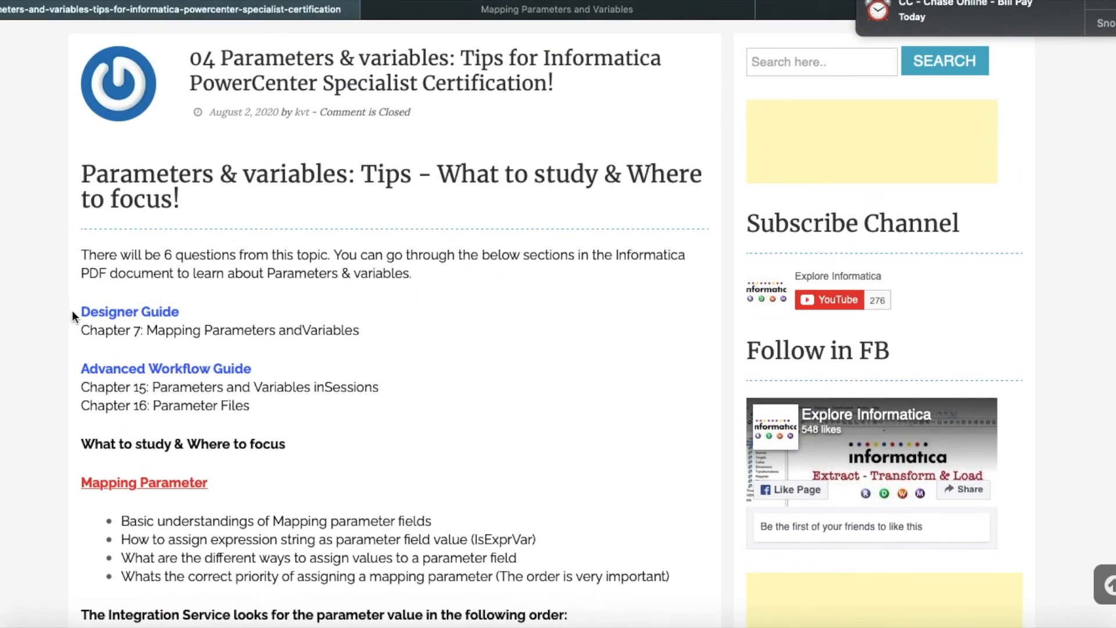
drag(80, 312, 323, 406)
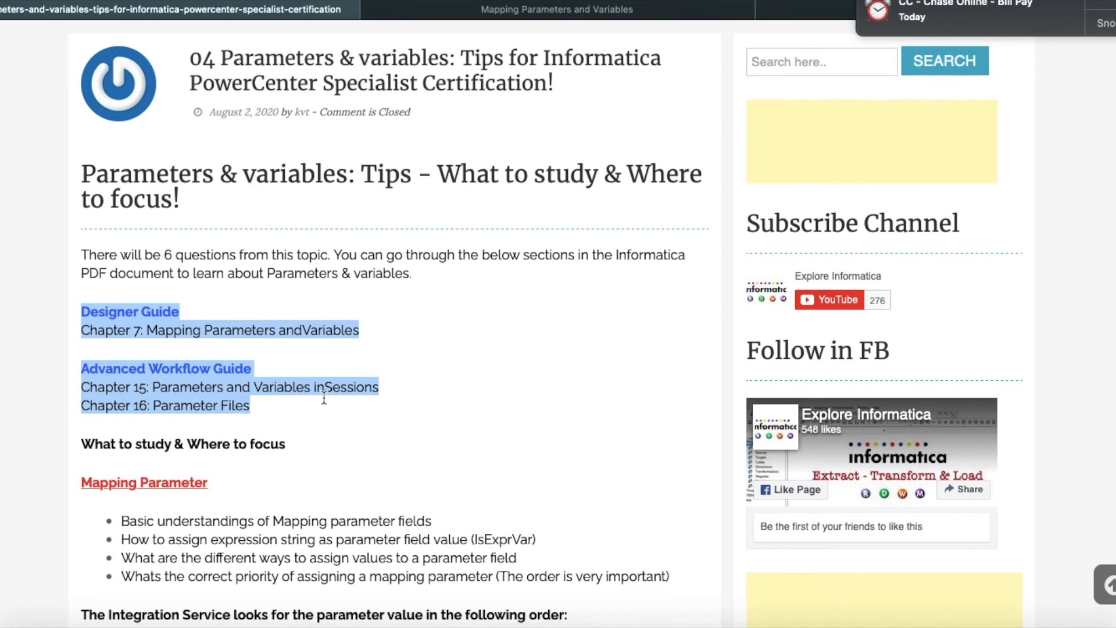
scroll(down, 3)
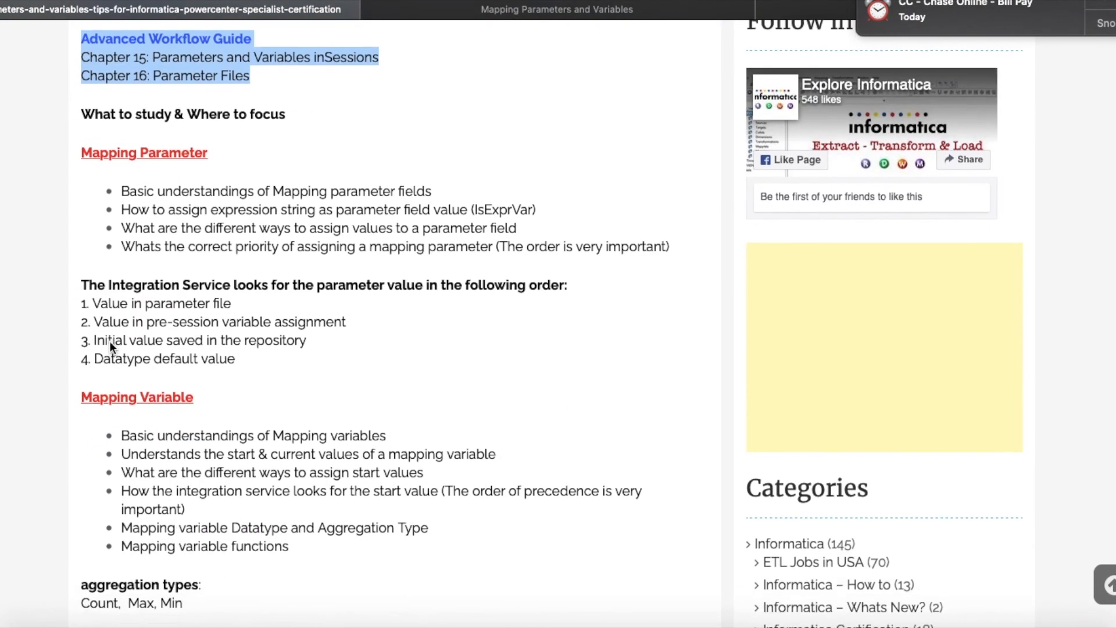
scroll(down, 3)
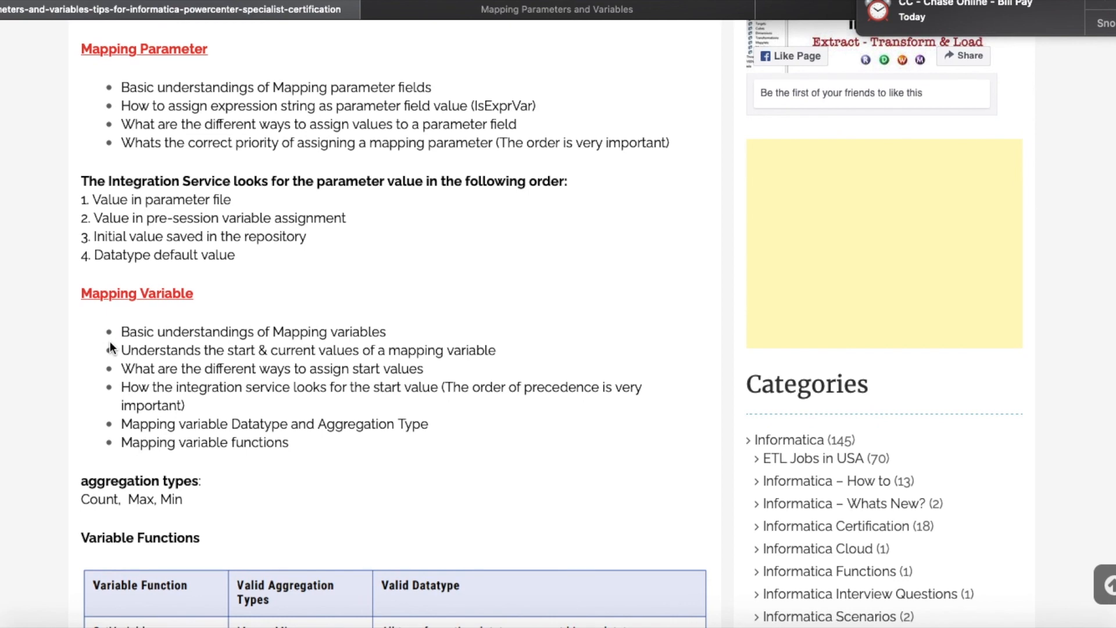
scroll(down, 3)
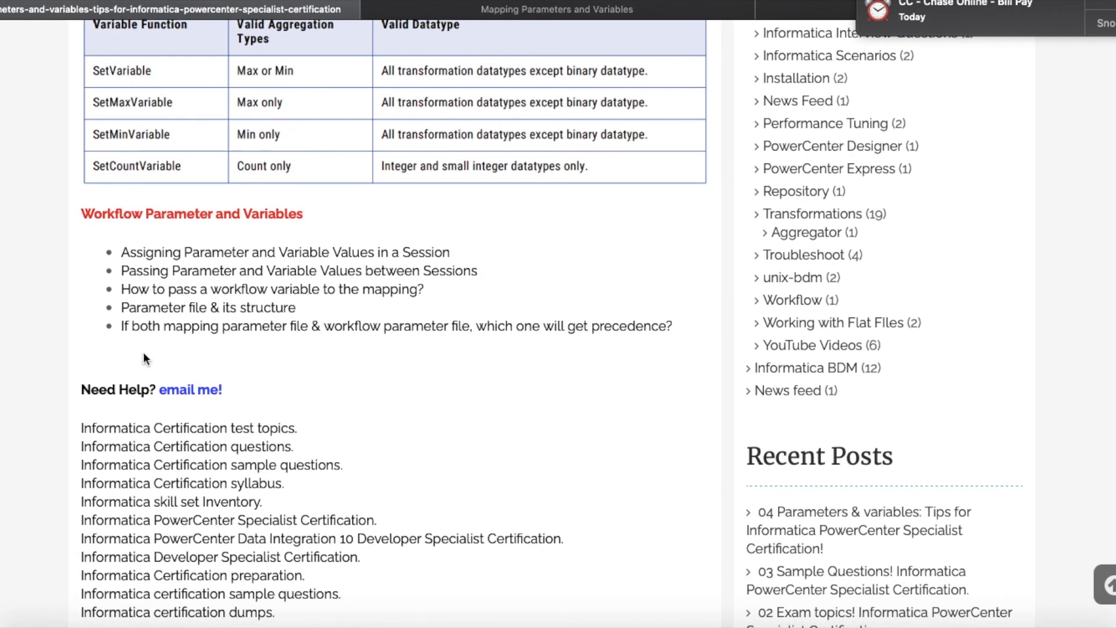
double_click(189, 389)
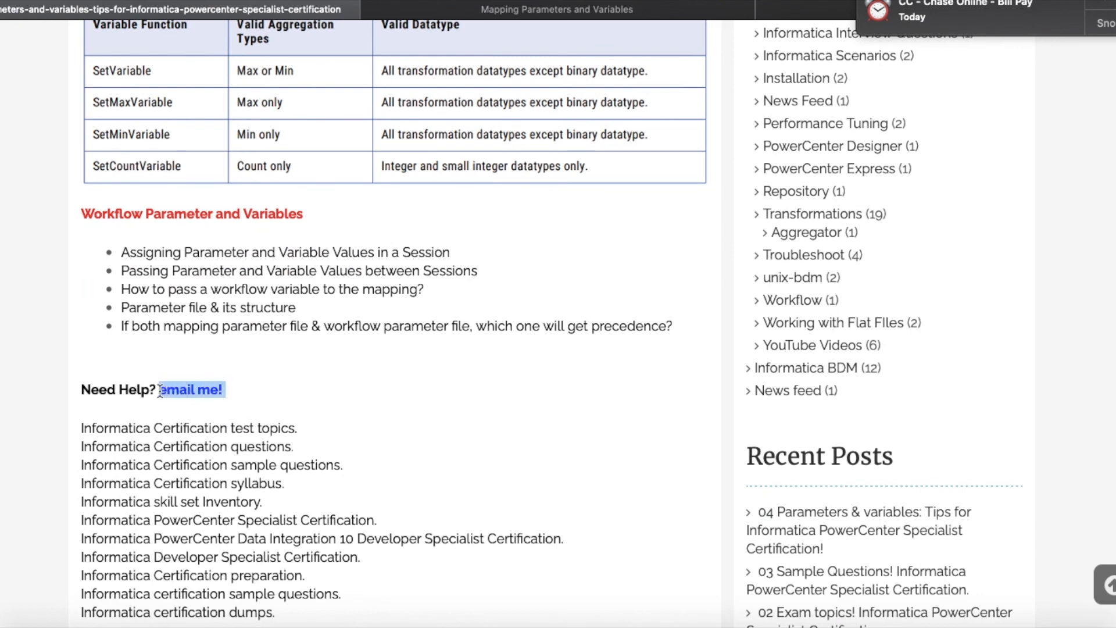